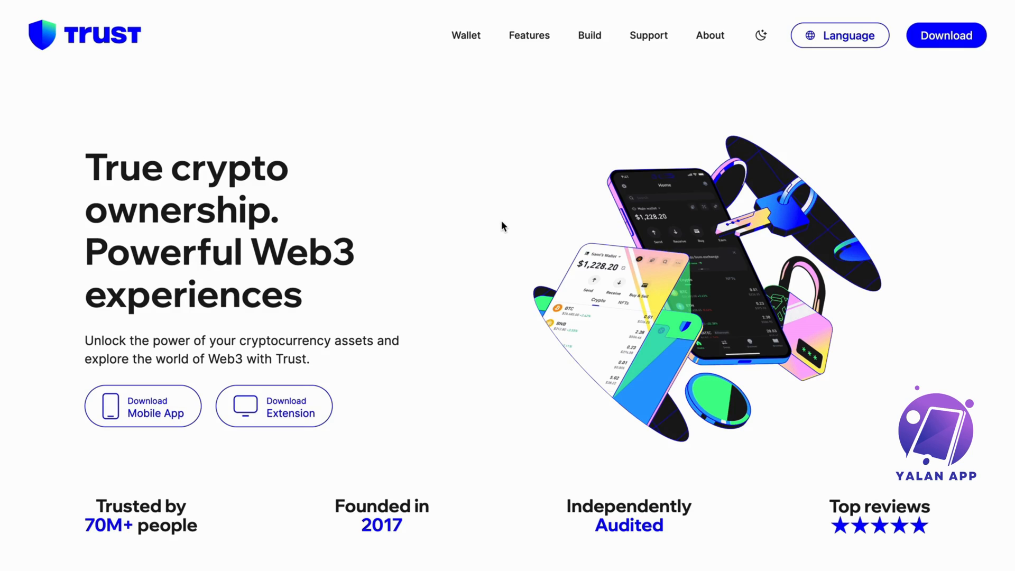
mouse_move(486, 173)
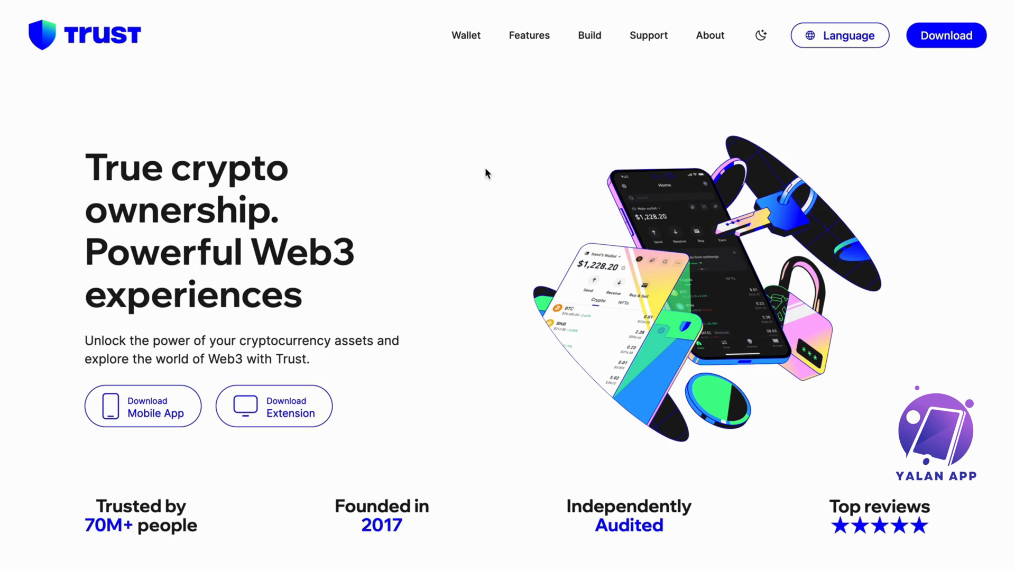
Step: Scroll the home page down to the footer with the Support links
scroll(down, 3)
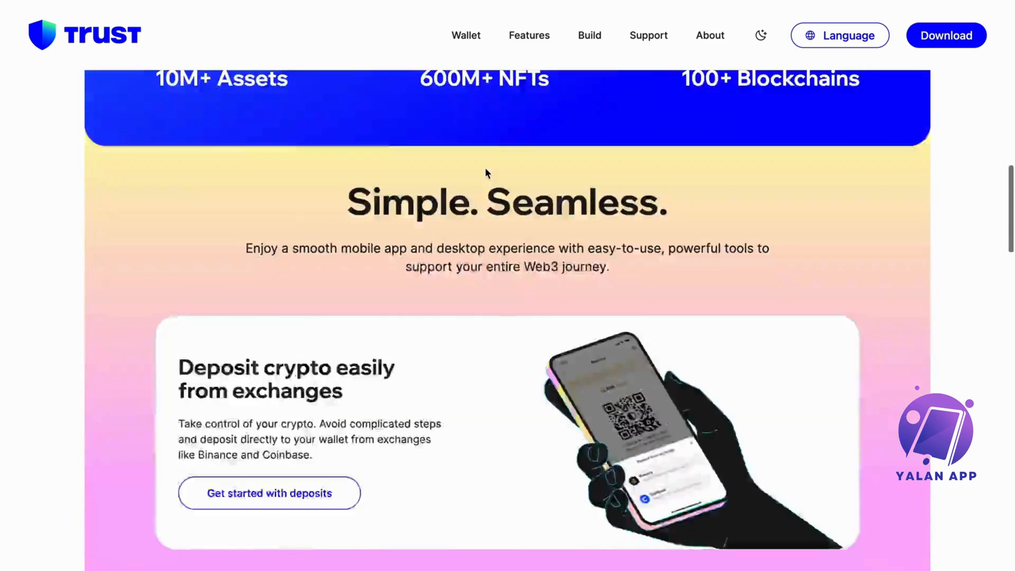
scroll(down, 3)
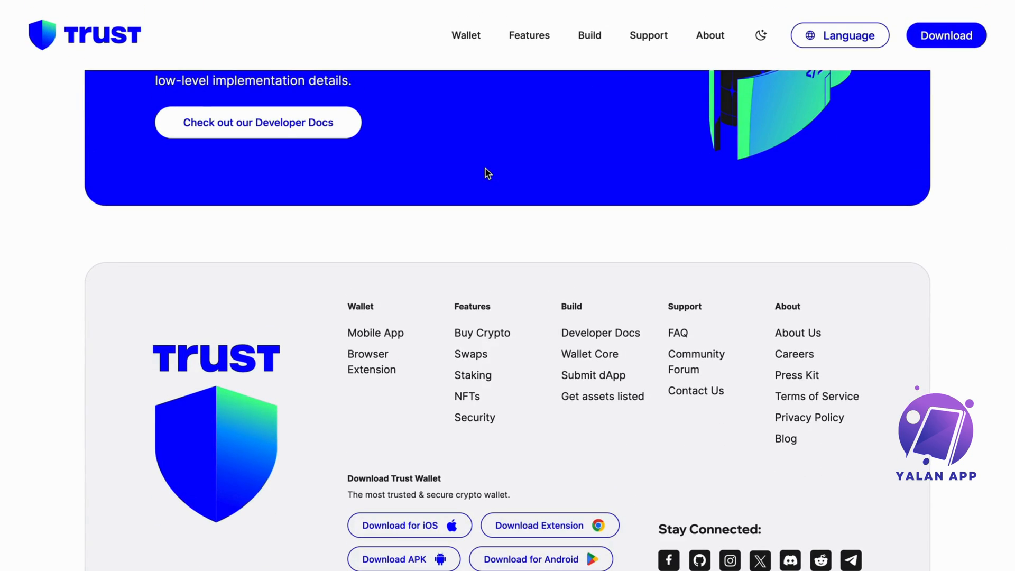
mouse_move(660, 211)
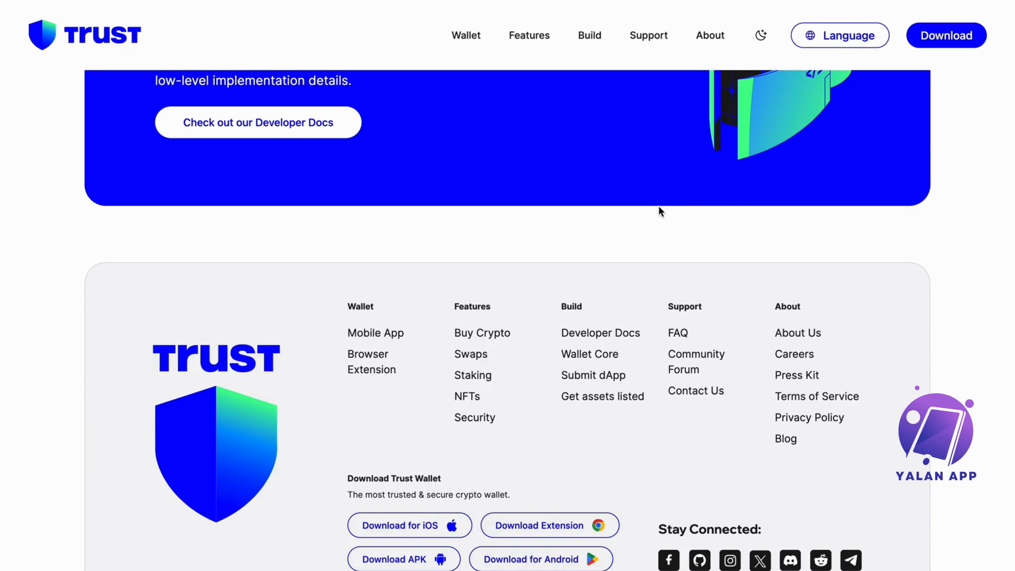
mouse_move(704, 397)
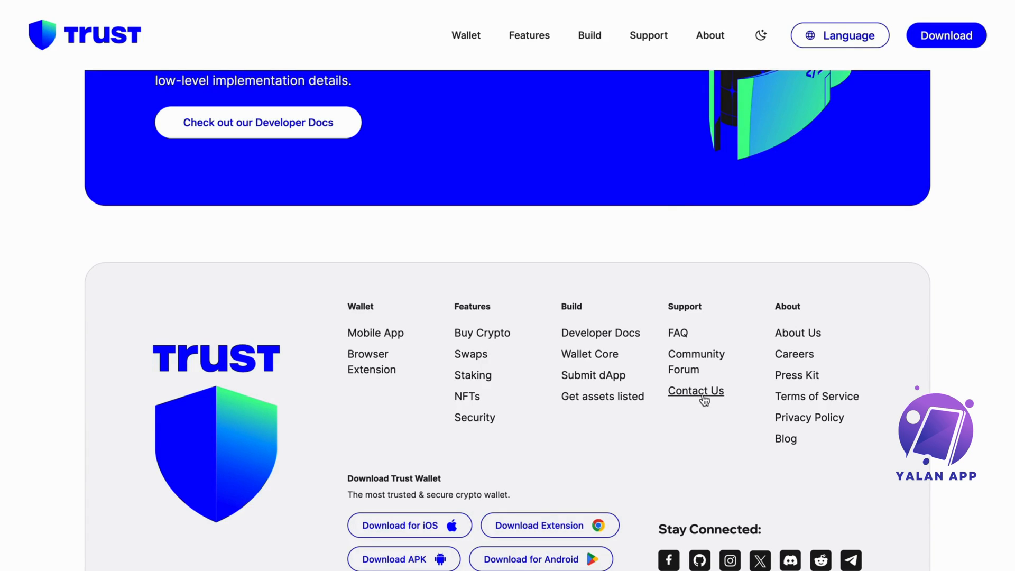
Step: Go to the Contact Us support page with the chat assistant greeting
click(696, 392)
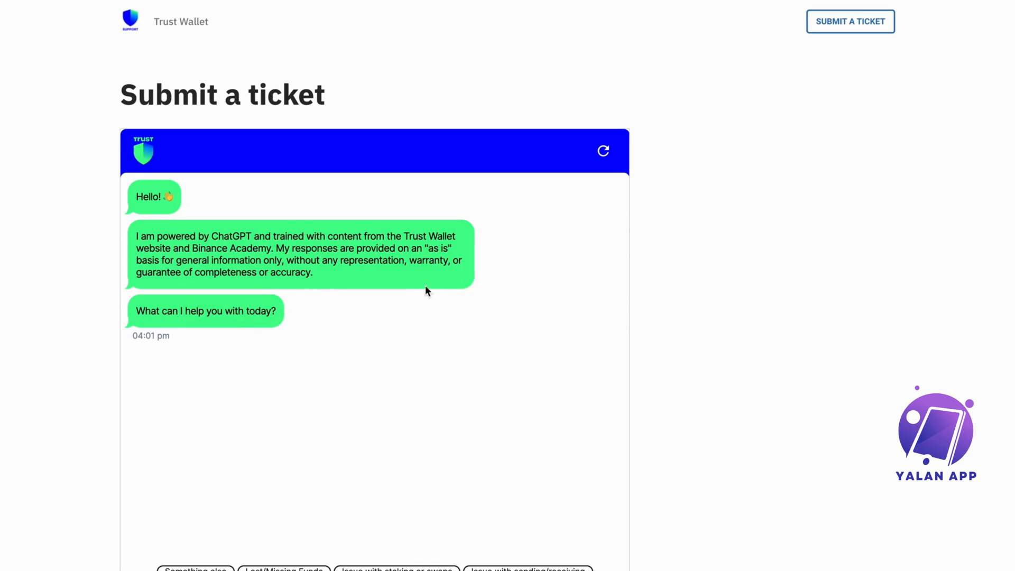
mouse_move(221, 296)
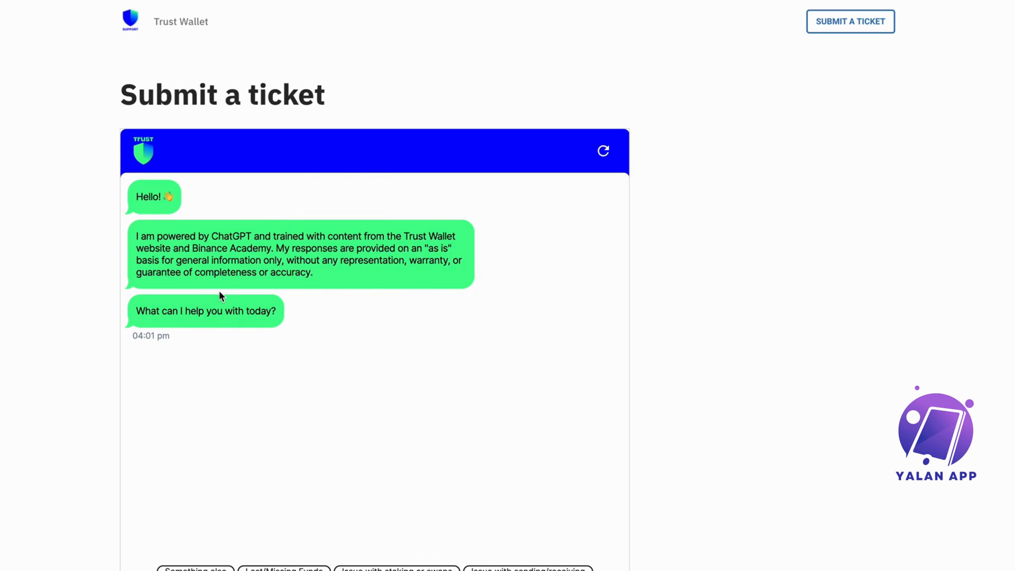
mouse_move(851, 26)
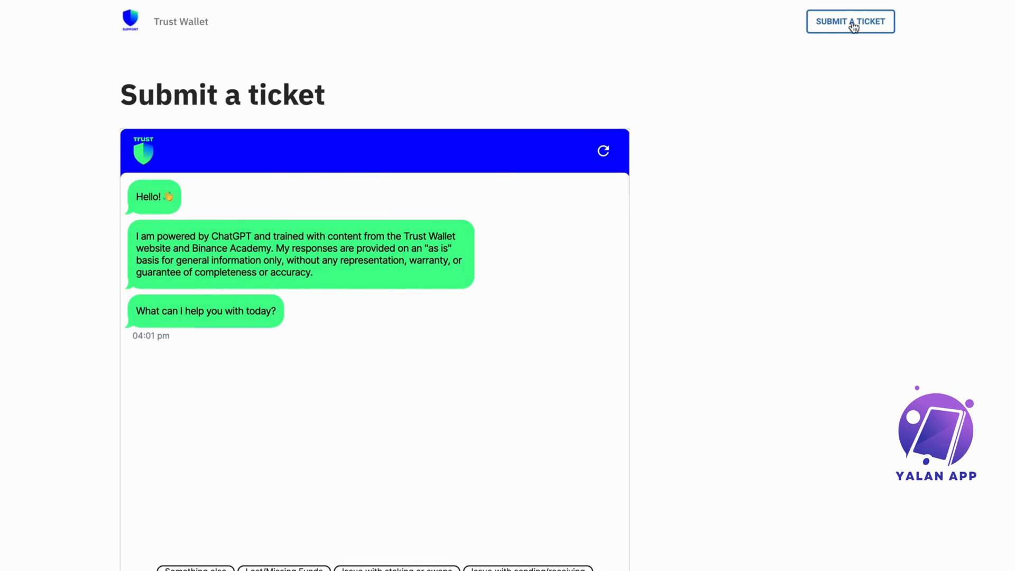
Step: Start a ticket with the subject 'Balance not showing'
click(850, 21)
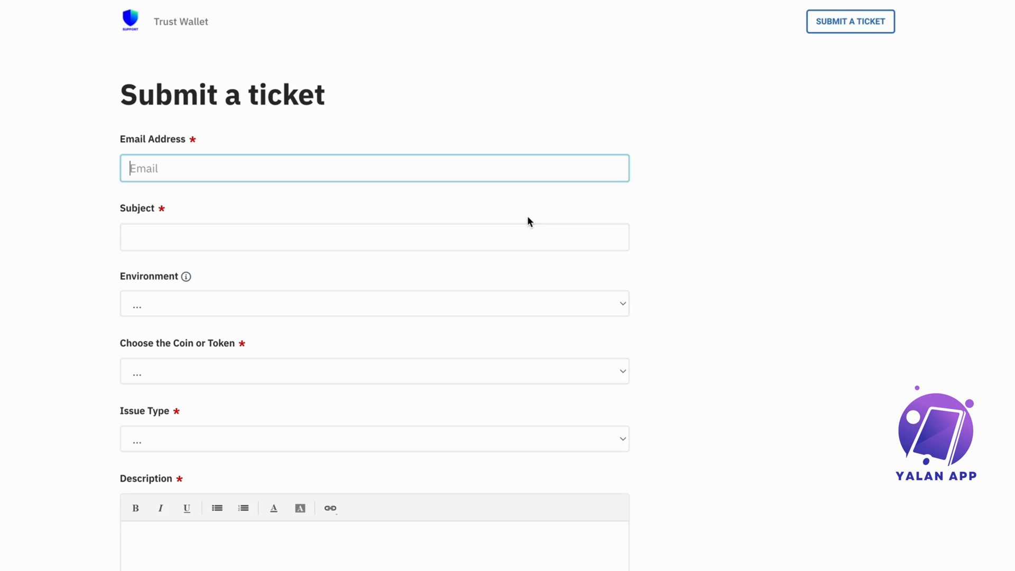
mouse_move(425, 171)
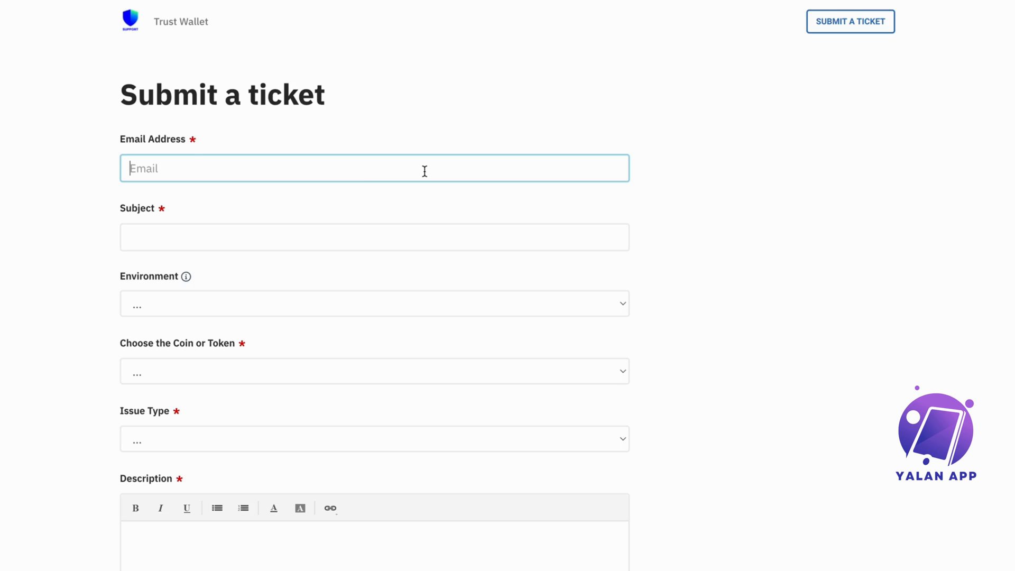
mouse_move(160, 171)
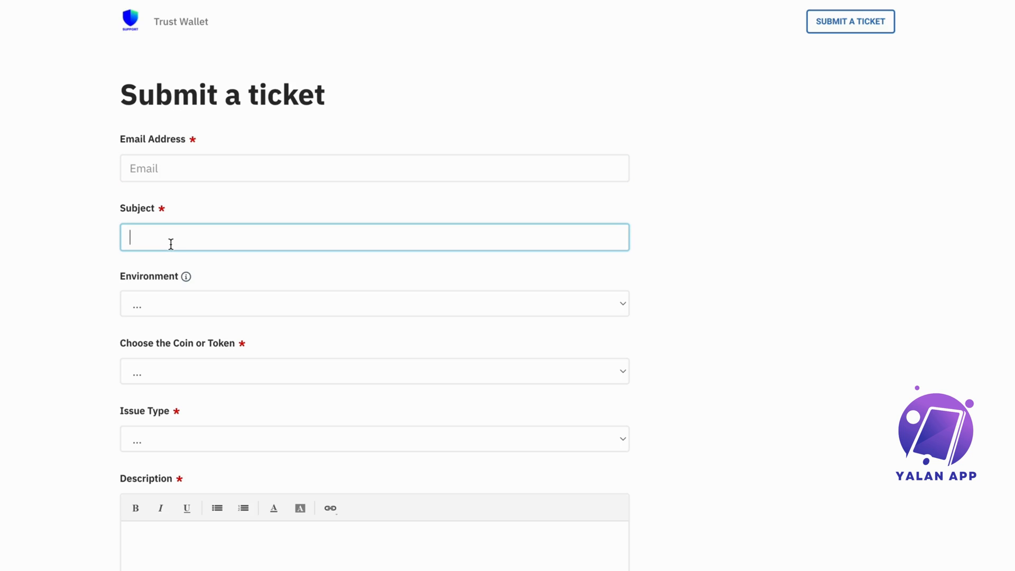
text(Balance not showing)
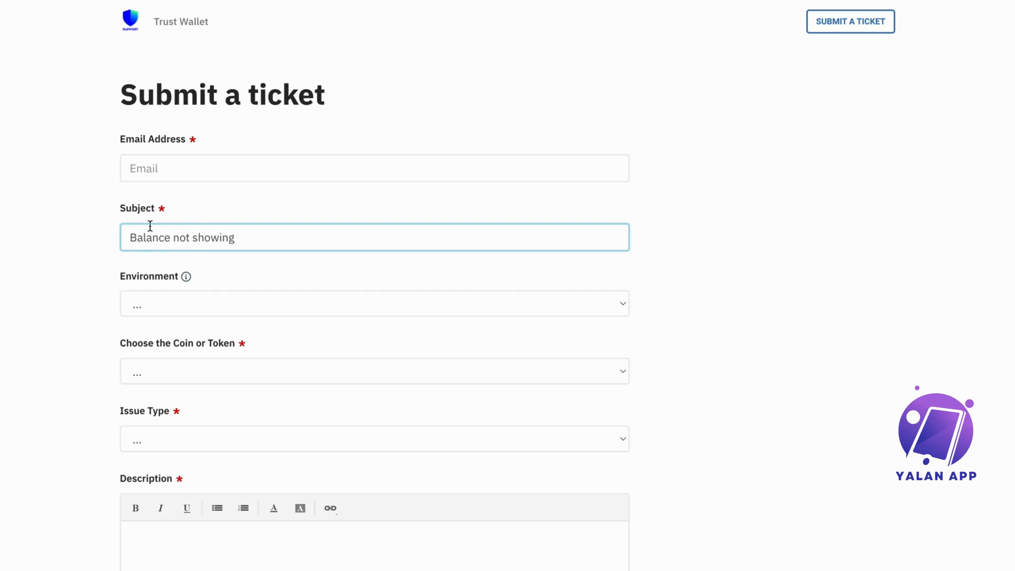
click(375, 312)
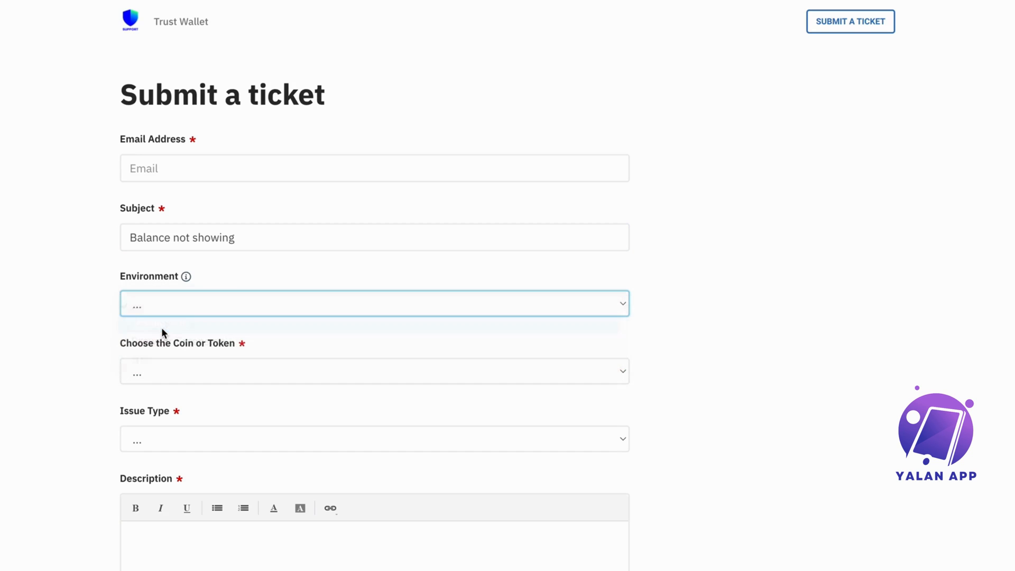
Step: Set Environment to Mobile App and the coin to Bitcoin (BTC)
click(373, 381)
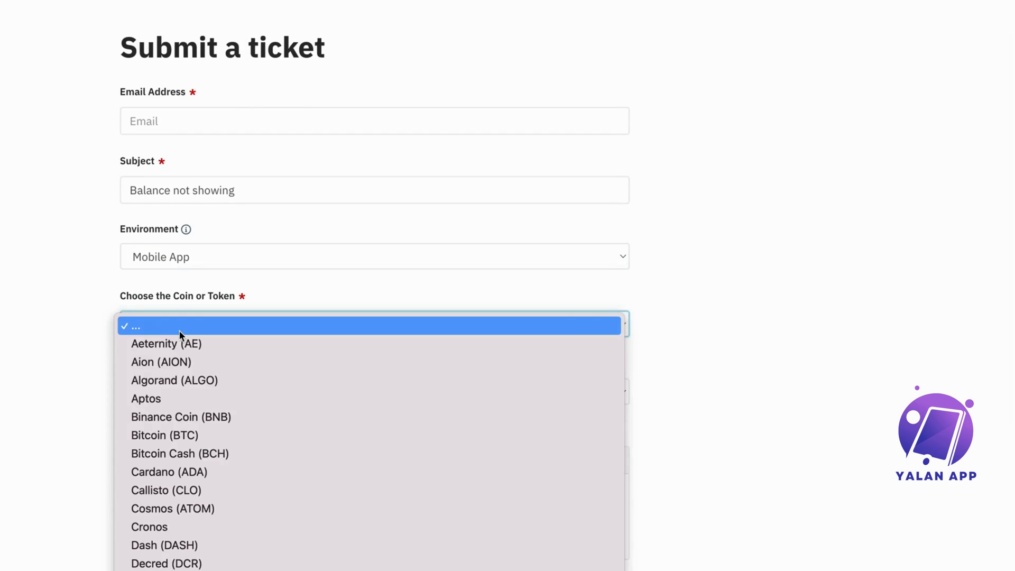
scroll(down, 3)
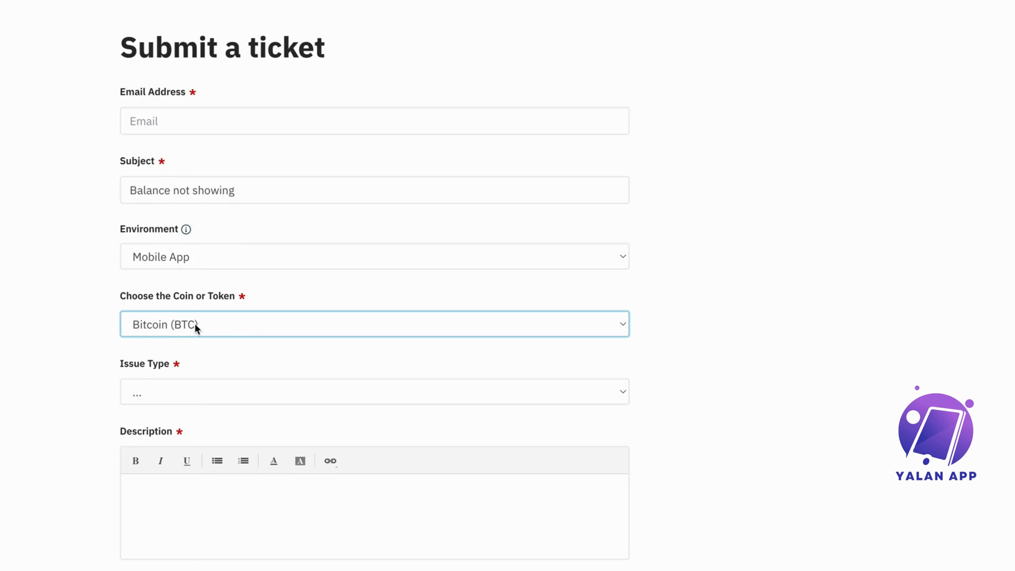
click(374, 395)
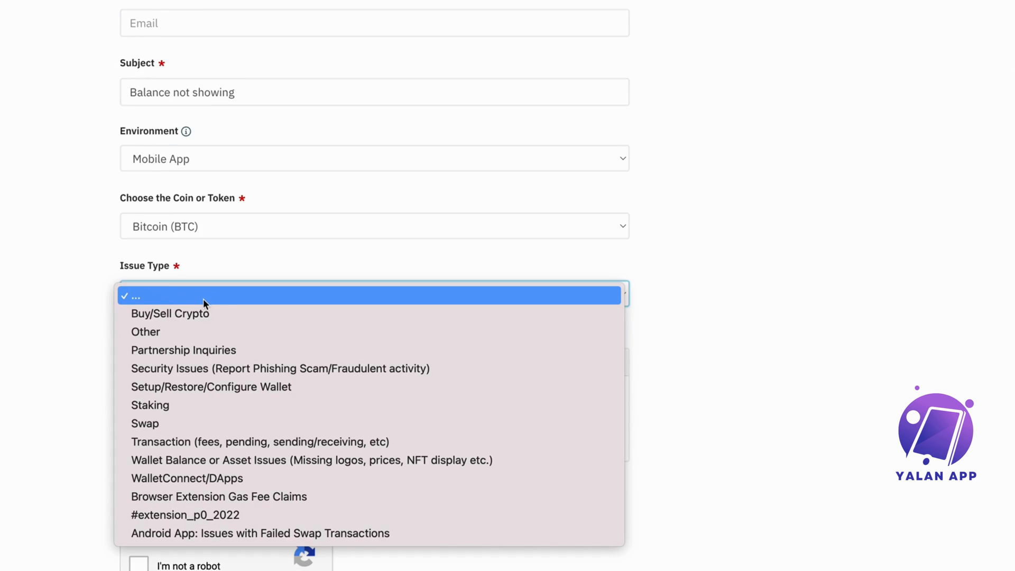
mouse_move(205, 481)
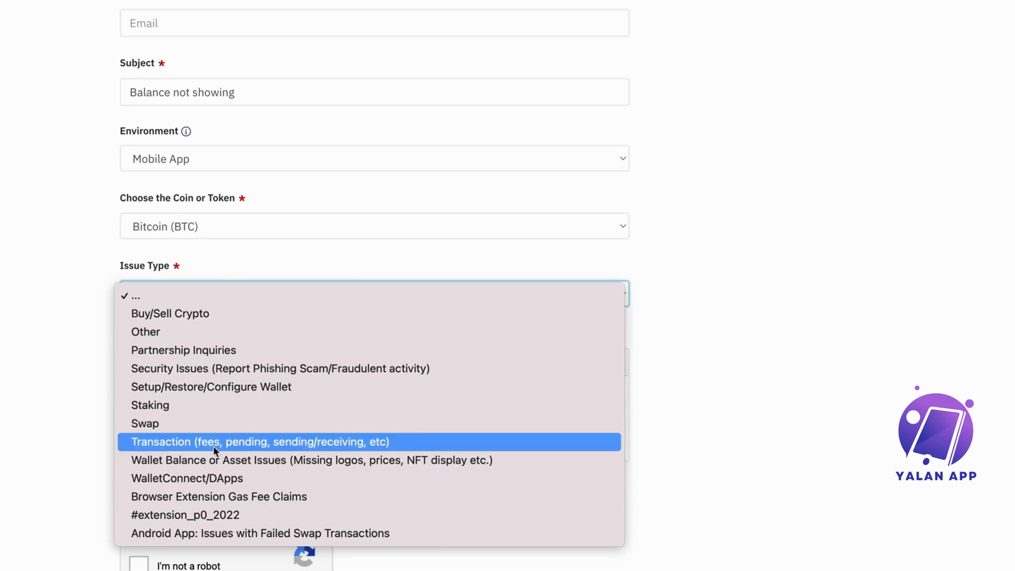
Step: Choose issue type Wallet Balance or Asset Issues with sub-issue Missing tokens/balance decrease
click(312, 460)
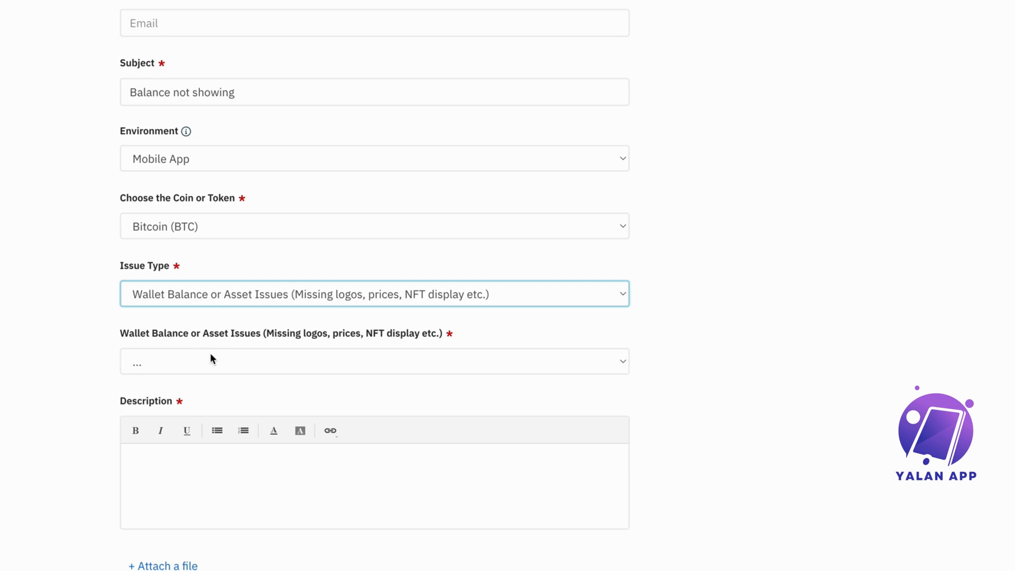
mouse_move(317, 349)
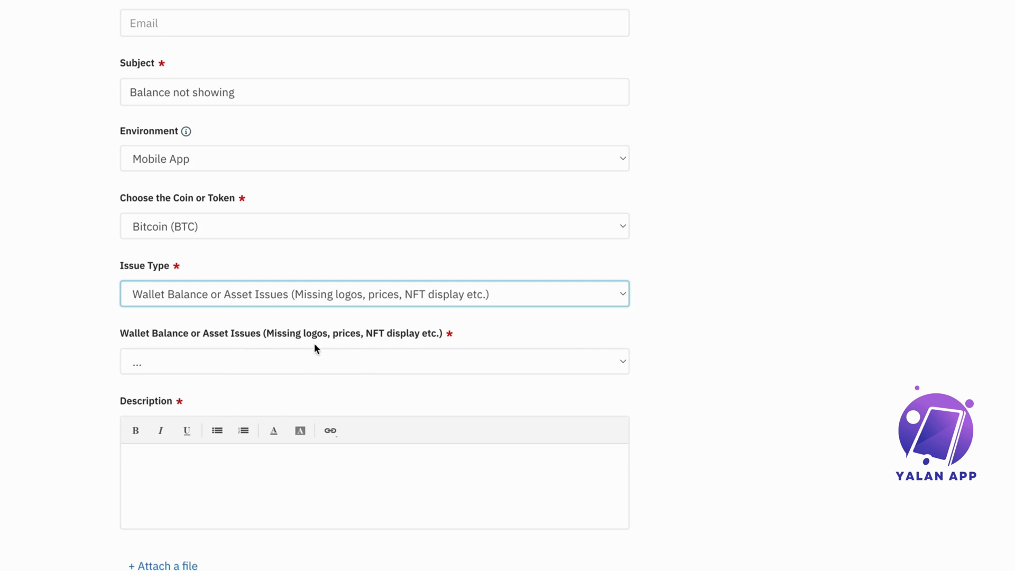
click(374, 366)
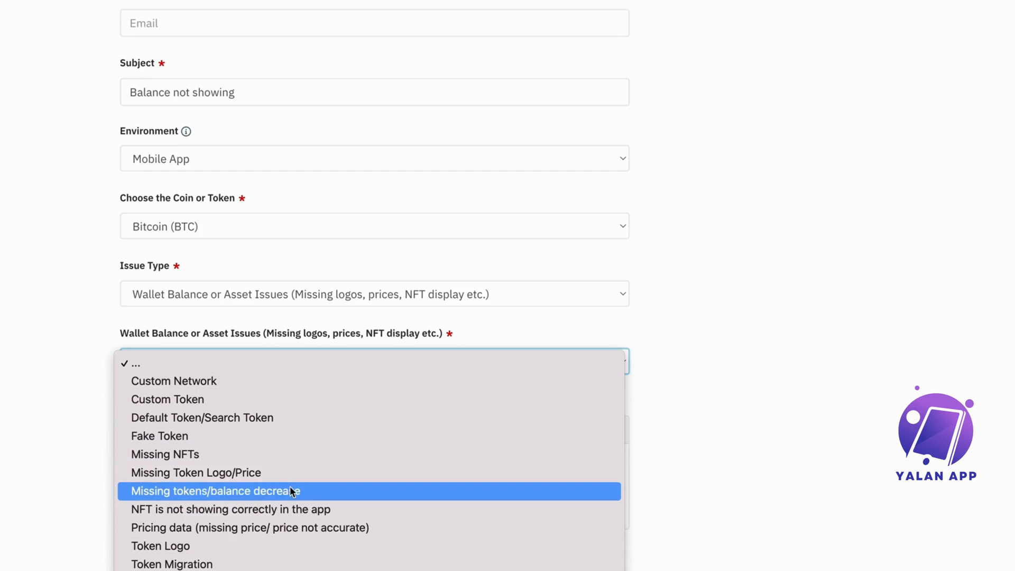
mouse_move(296, 393)
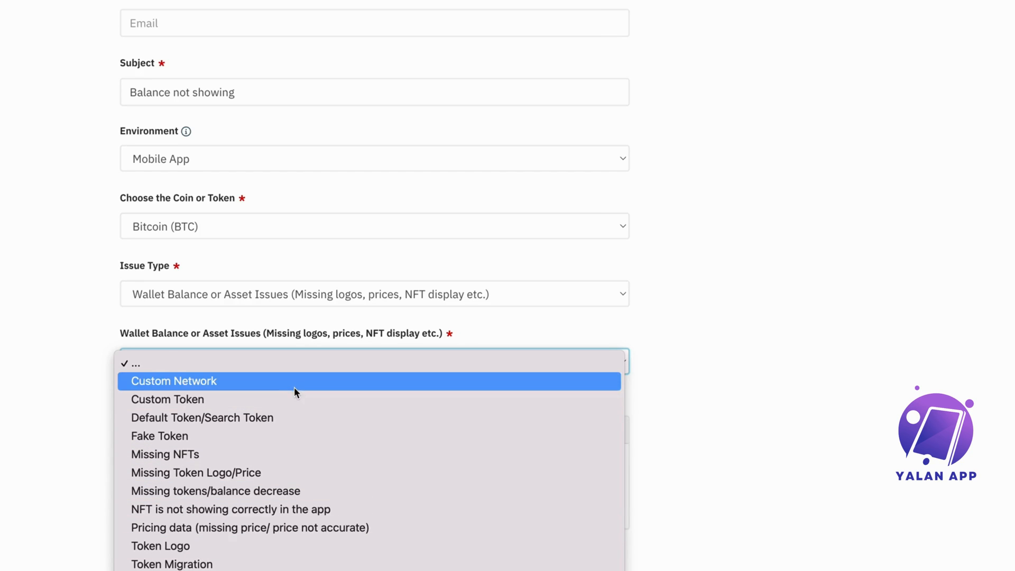
mouse_move(292, 442)
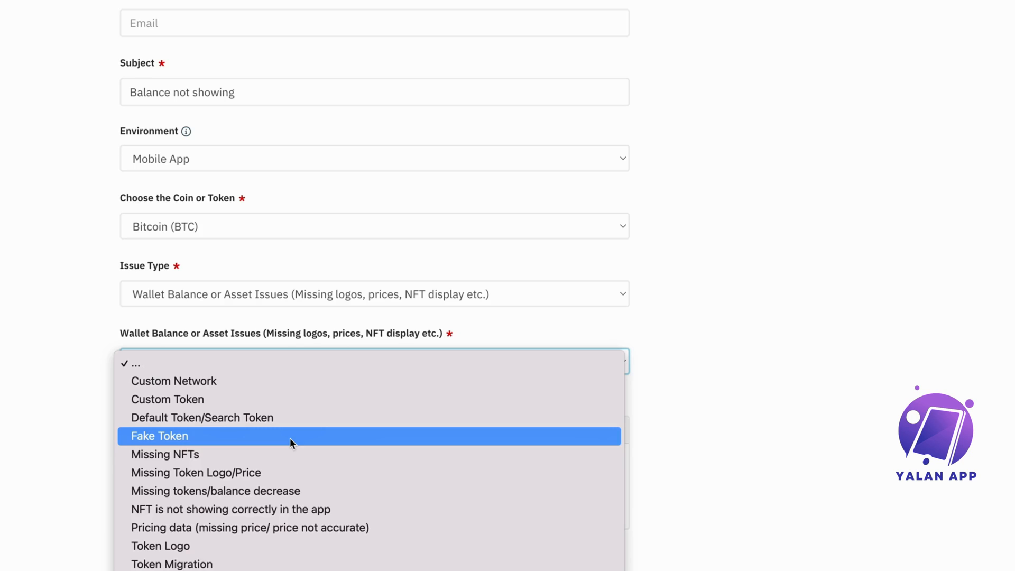
mouse_move(239, 497)
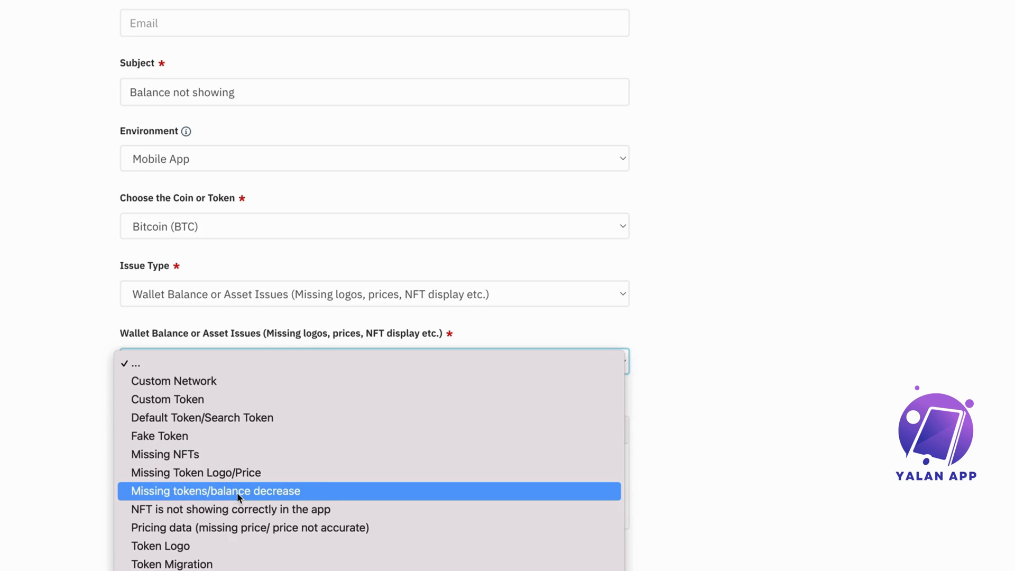
click(238, 490)
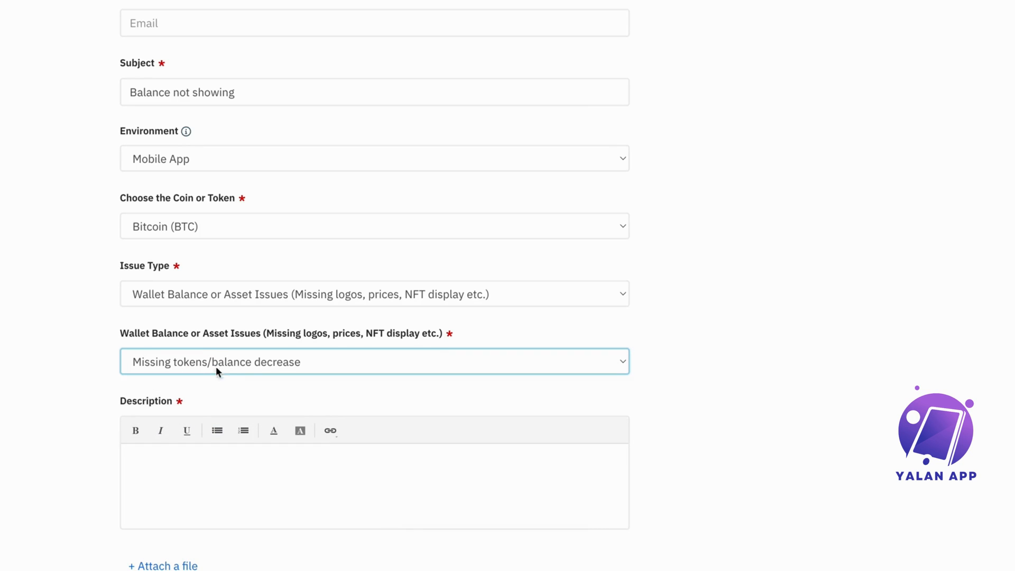
mouse_move(243, 371)
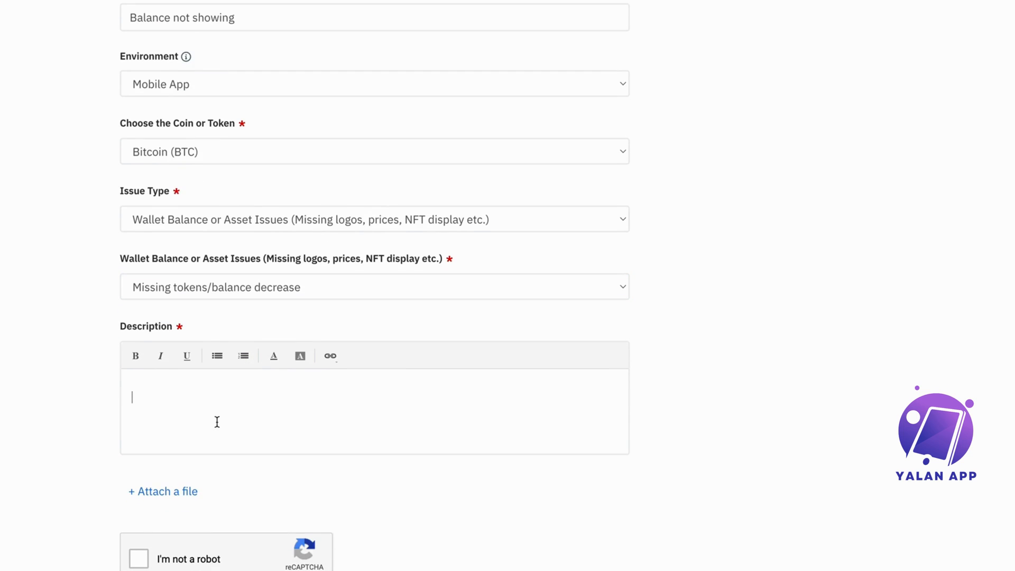
Step: Describe the balance not displaying correctly on Trust Wallet and ask for it to be fixed
text(I am havin)
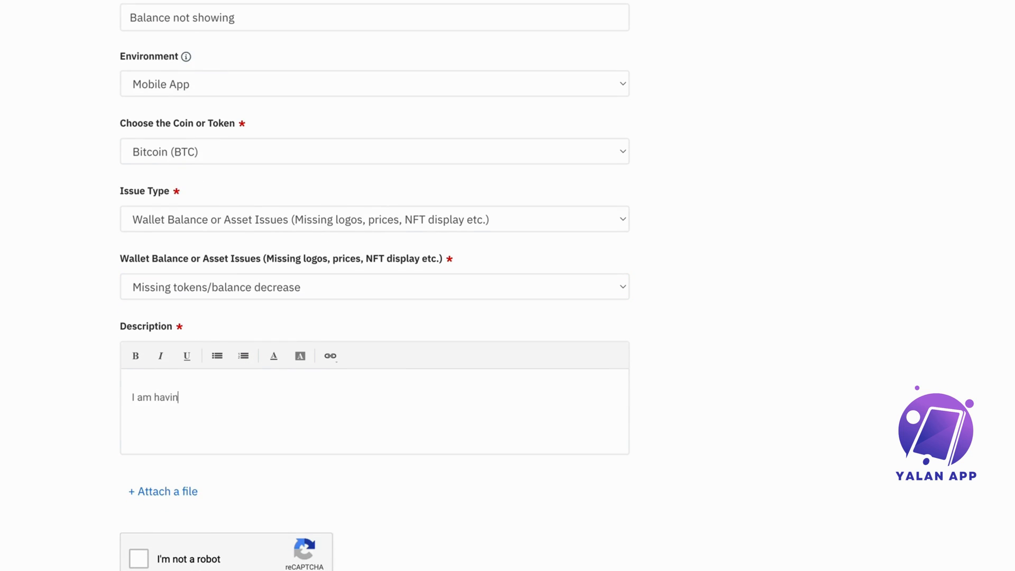
text(g issues with my n)
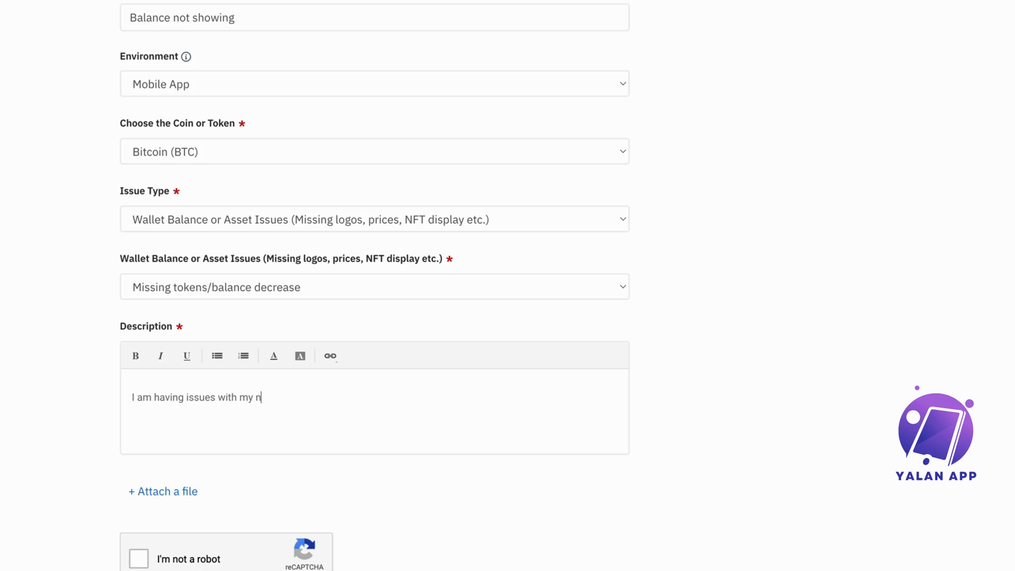
text(balance n)
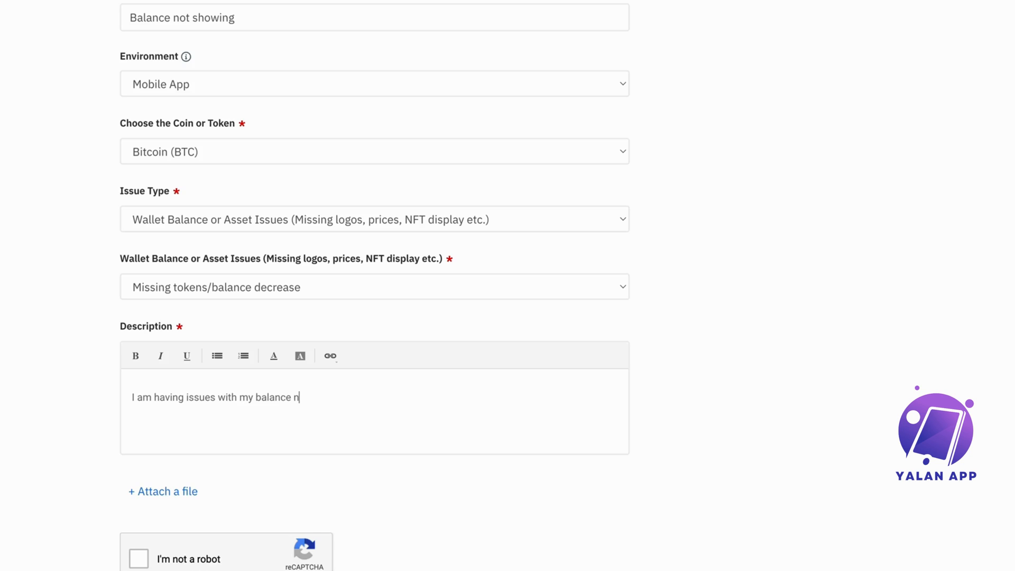
text(ot displaying correctly on m)
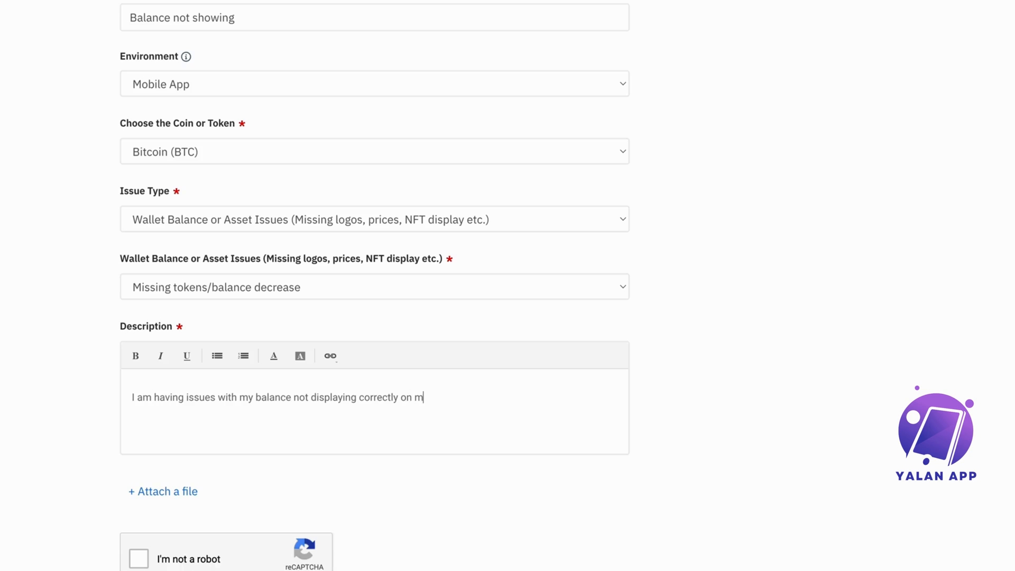
text(y trust wallet, please)
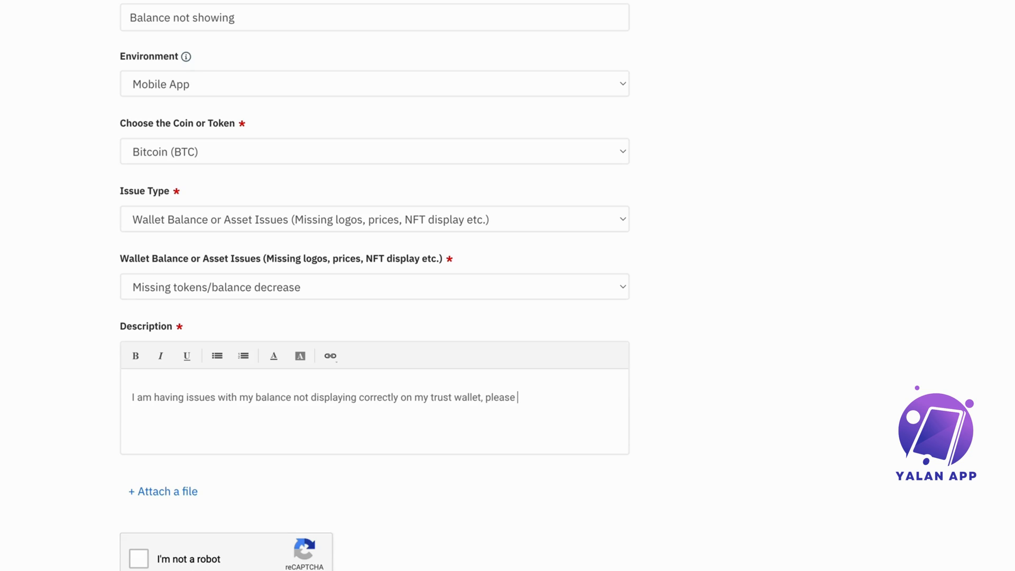
text(fox)
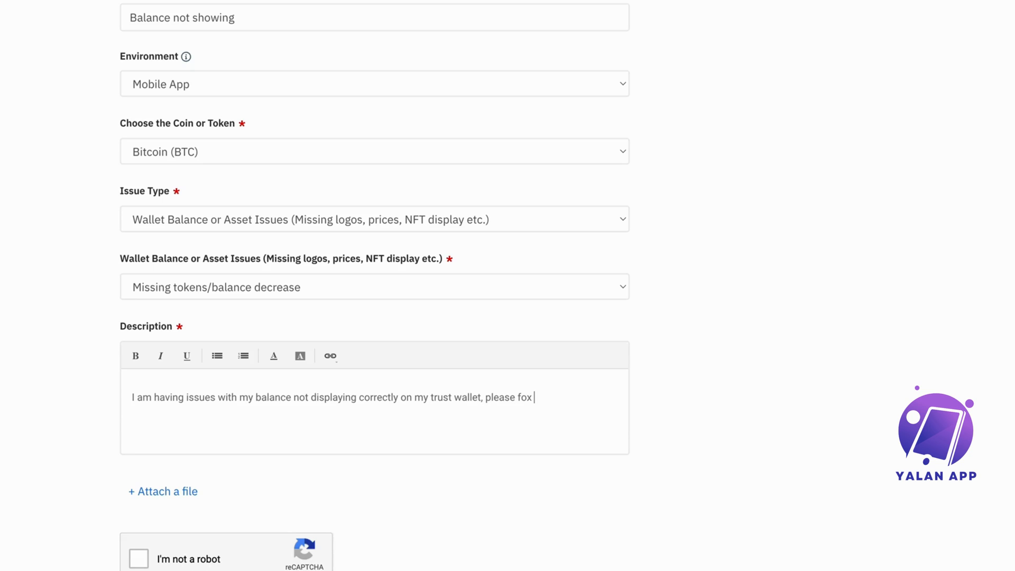
text(fix th)
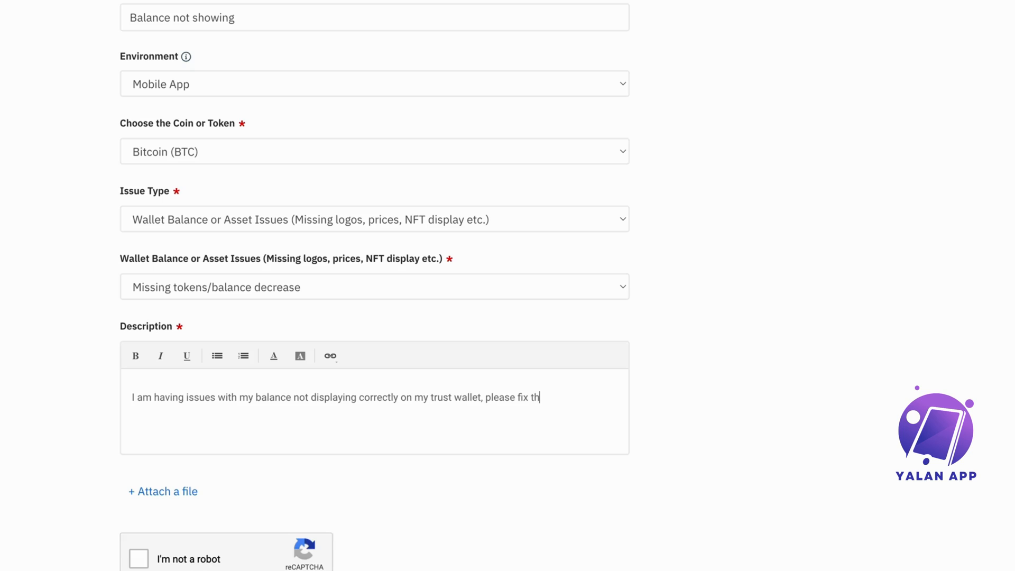
text(is for me)
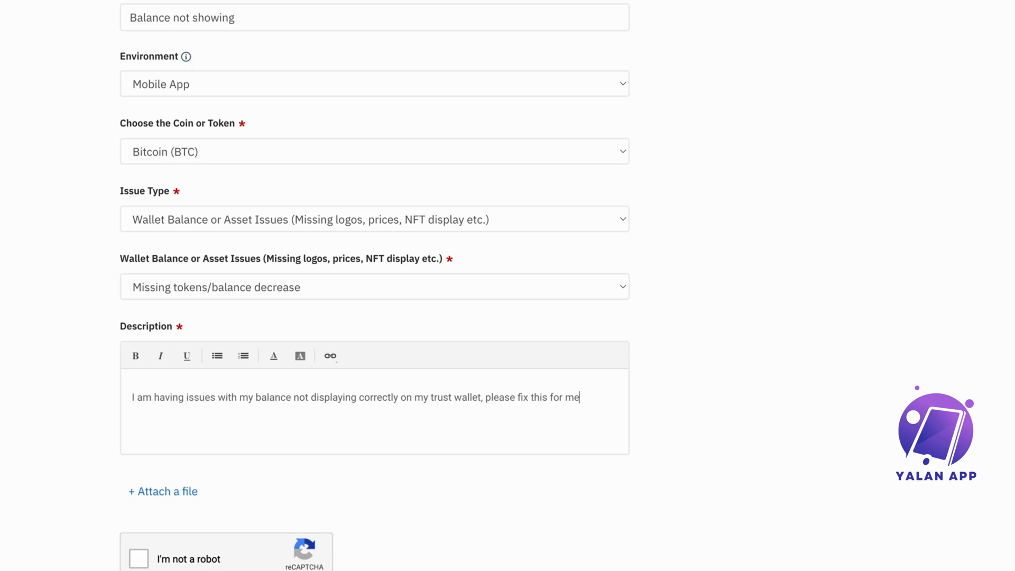
scroll(down, 3)
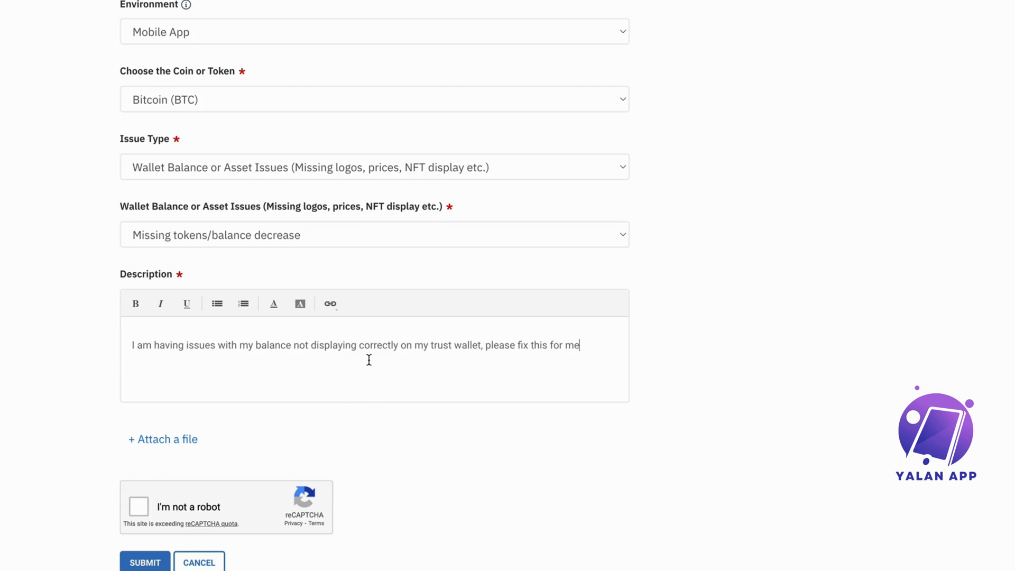
mouse_move(471, 353)
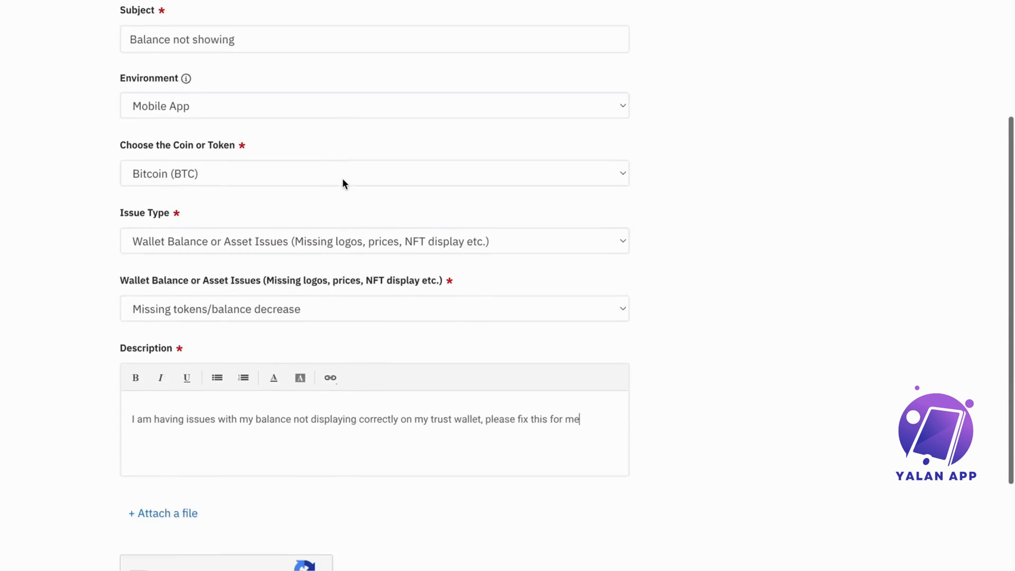
scroll(down, 3)
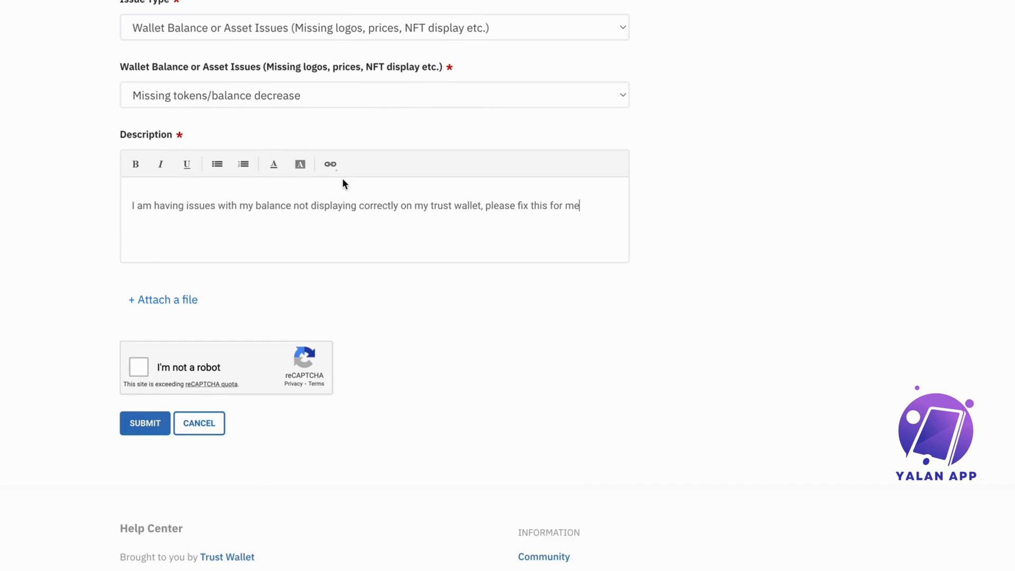